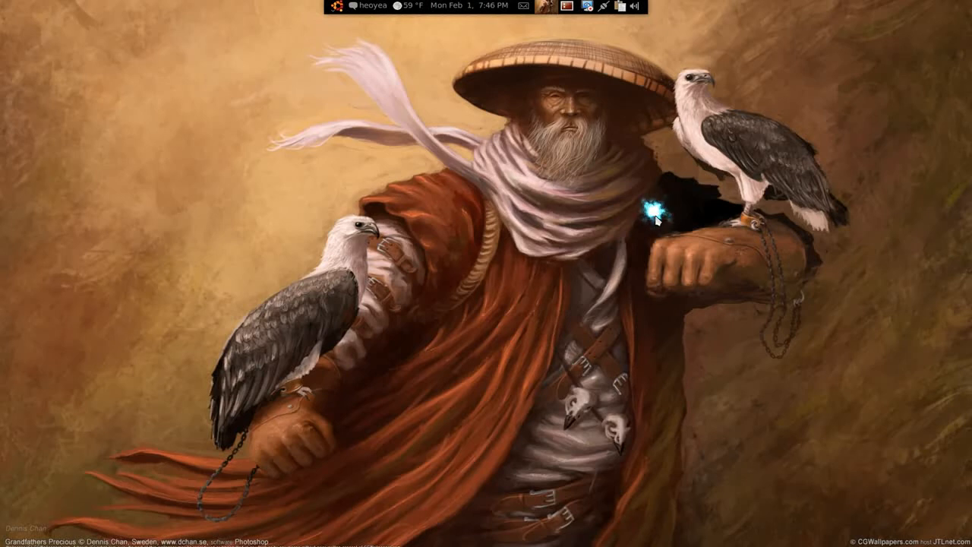
pyautogui.moveTo(654, 221)
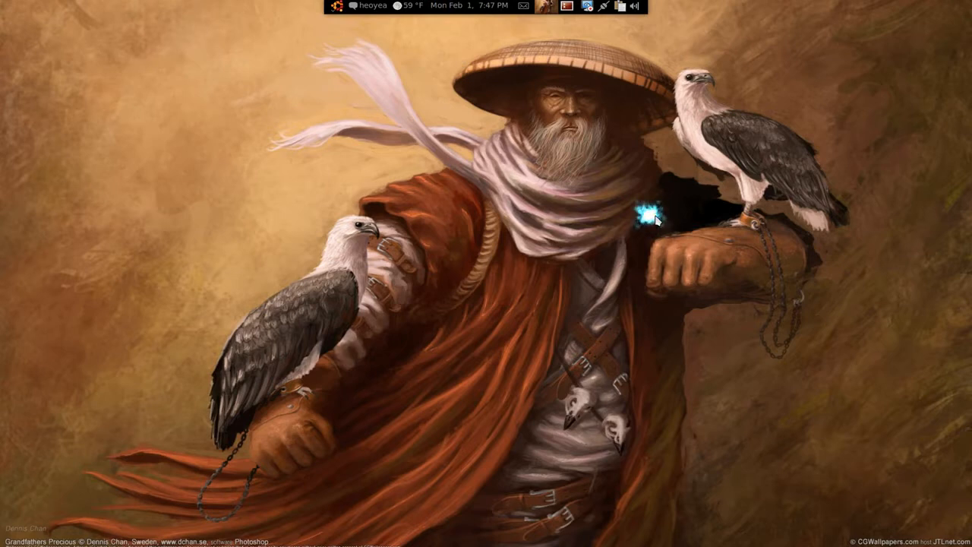
pyautogui.moveTo(651, 220)
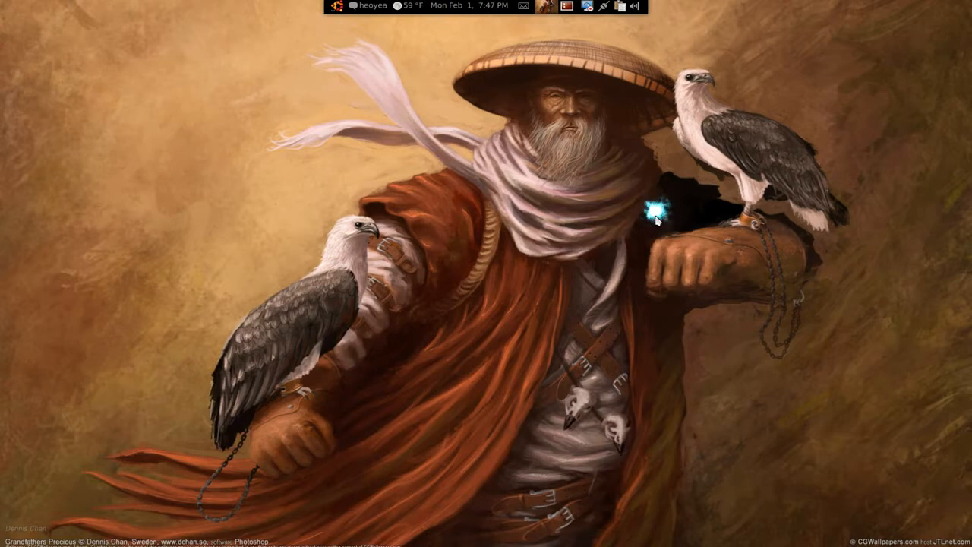
pyautogui.moveTo(692, 389)
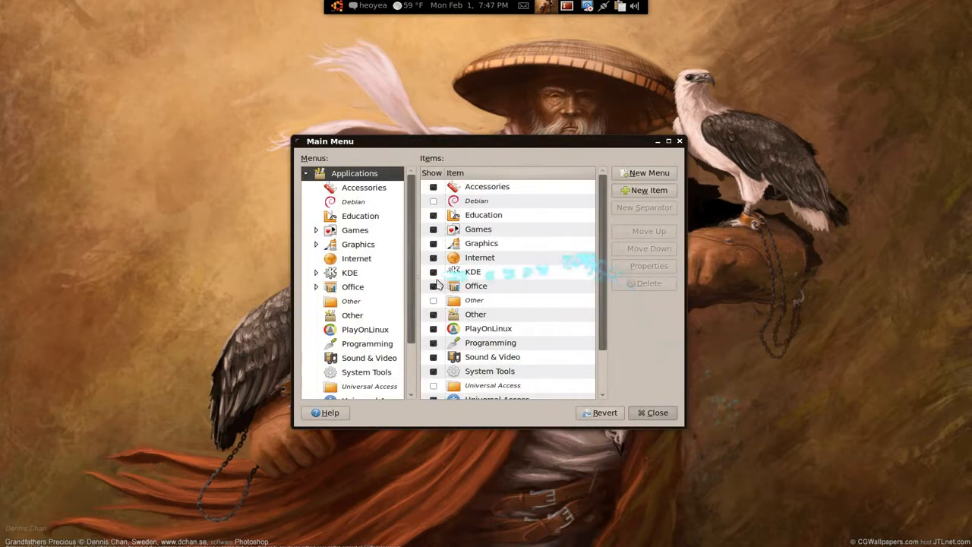
pyautogui.moveTo(416, 273)
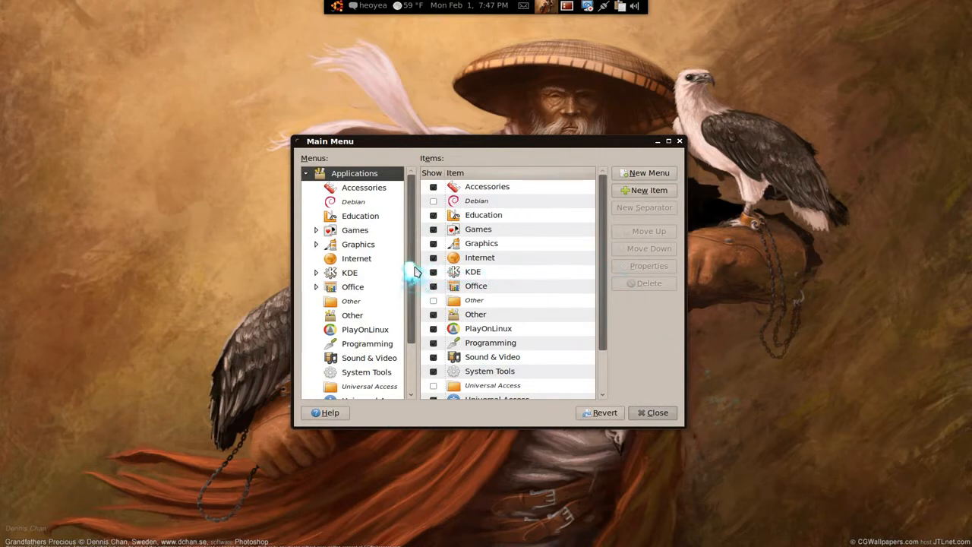
# Show the Sound & Video category's launchers and scroll to the Movie Player entry
pyautogui.scroll(-3)
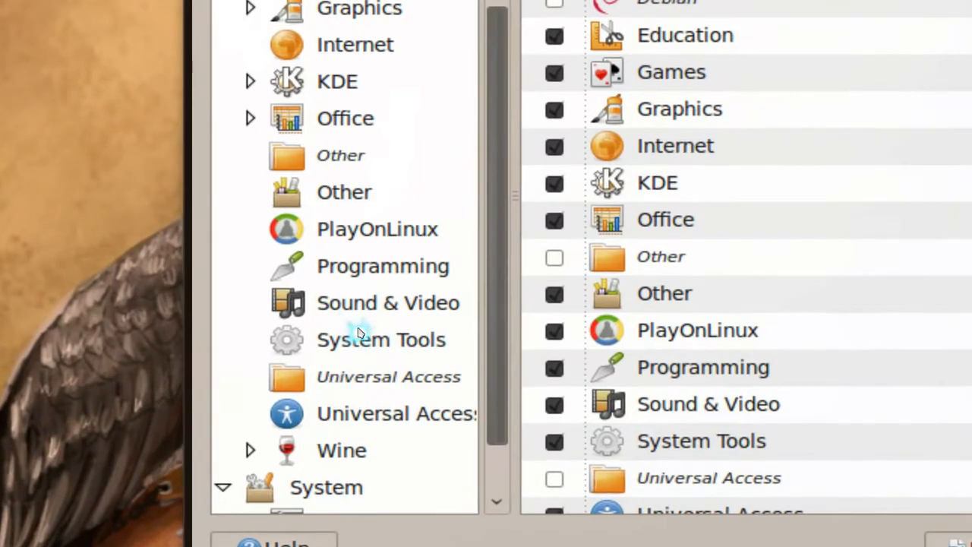
pyautogui.click(387, 302)
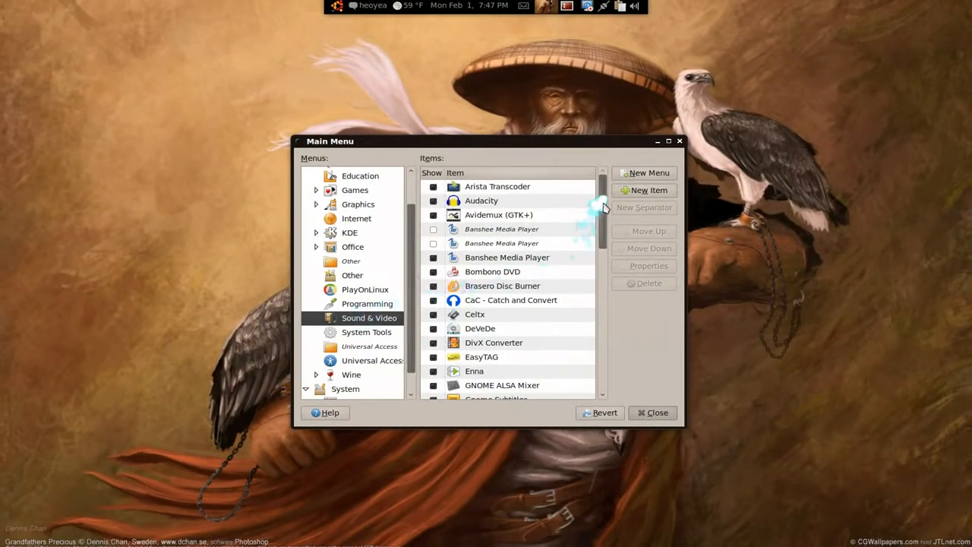
pyautogui.scroll(-3)
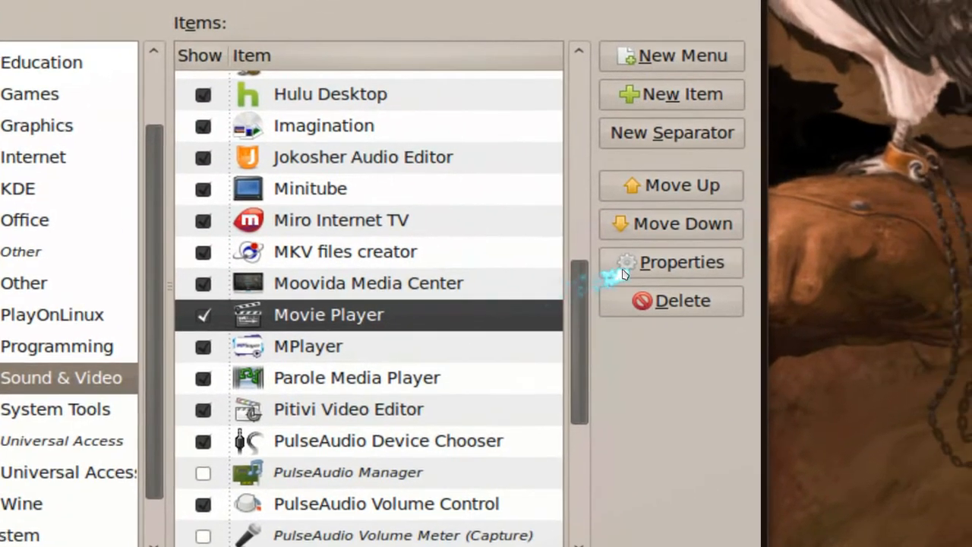
# Change Movie Player's command to 'totem --no-existing-session' and close Main Menu
pyautogui.click(671, 261)
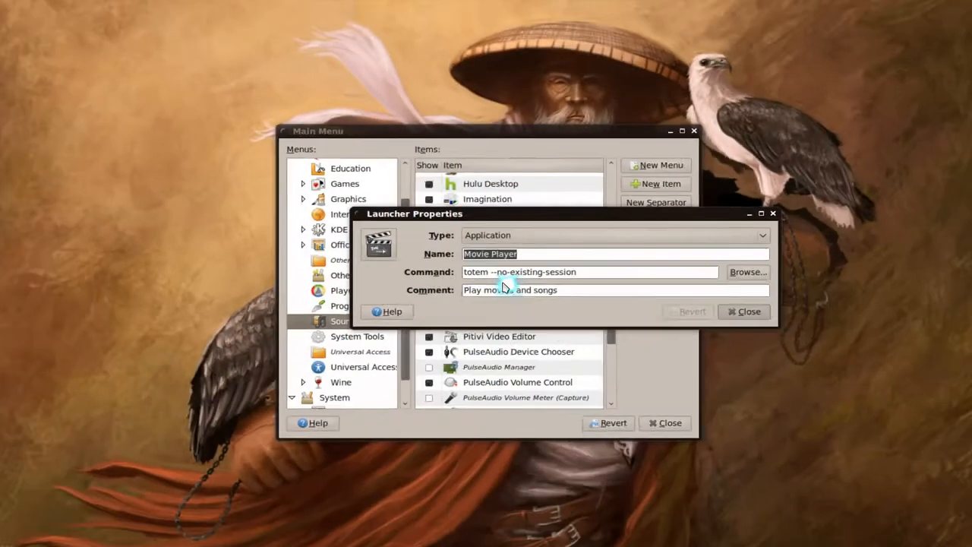
pyautogui.click(747, 311)
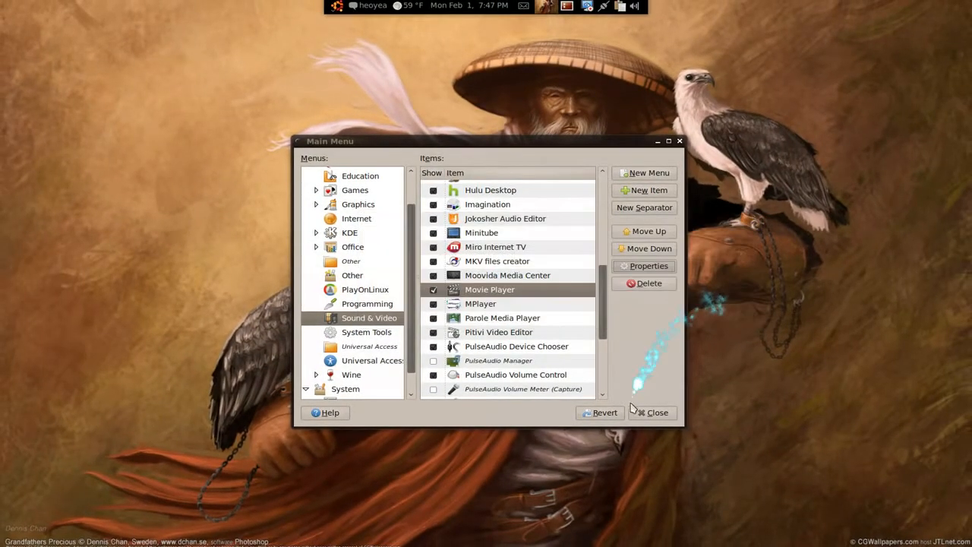
pyautogui.click(653, 413)
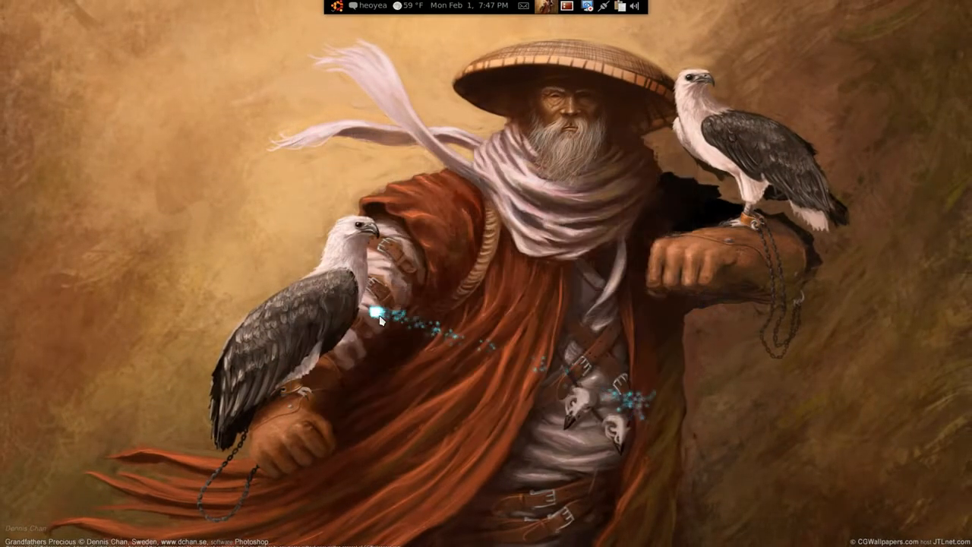
pyautogui.moveTo(16, 311)
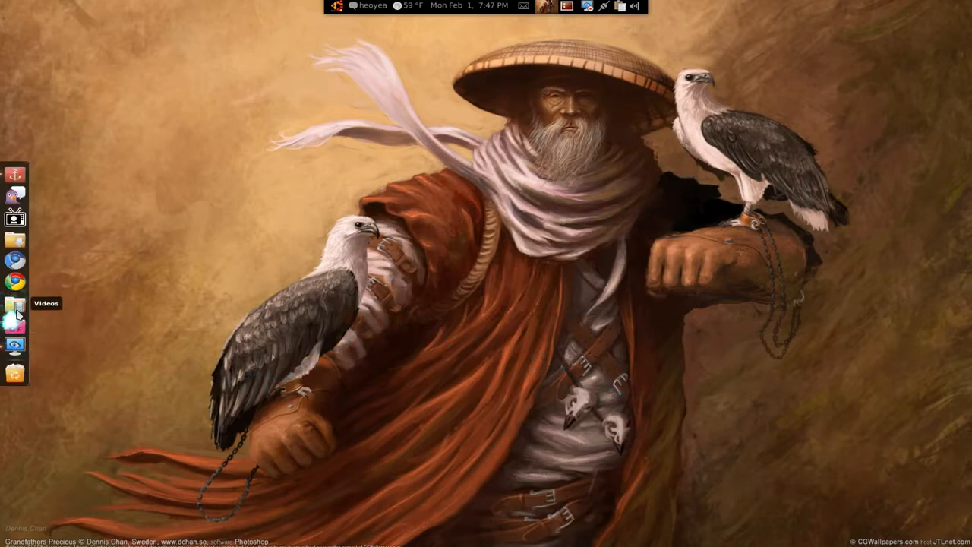
# Browse the Videos folder and test-launch a Castle episode in Movie Player
pyautogui.click(15, 311)
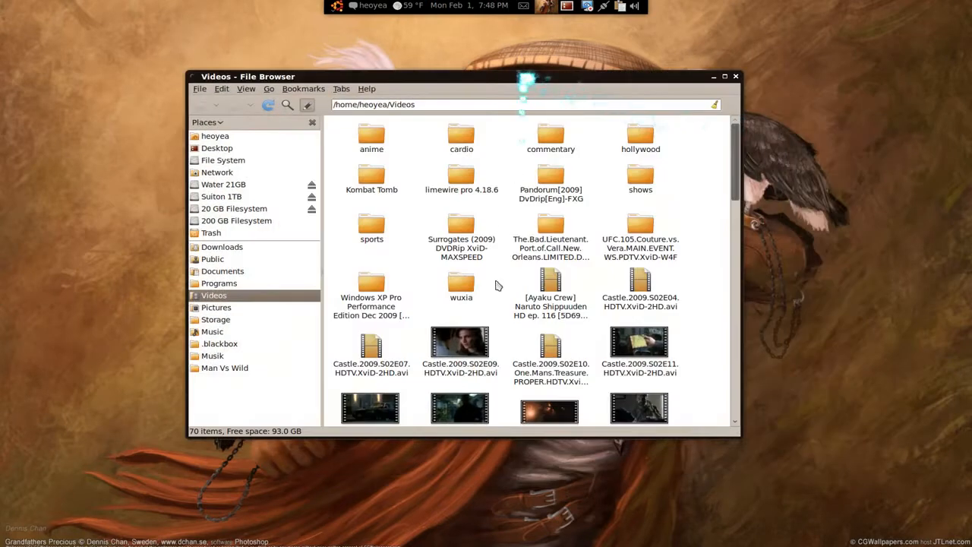
pyautogui.scroll(-3)
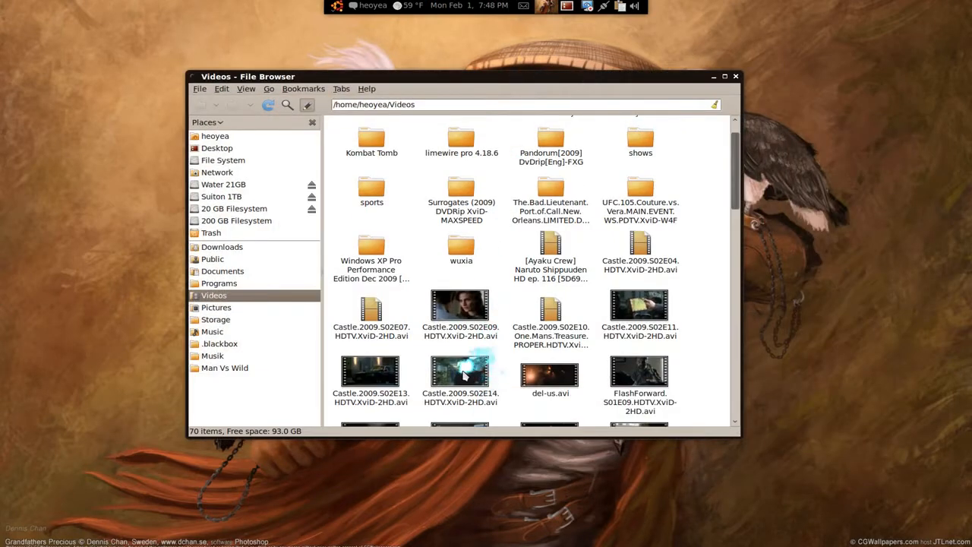
pyautogui.doubleClick(460, 376)
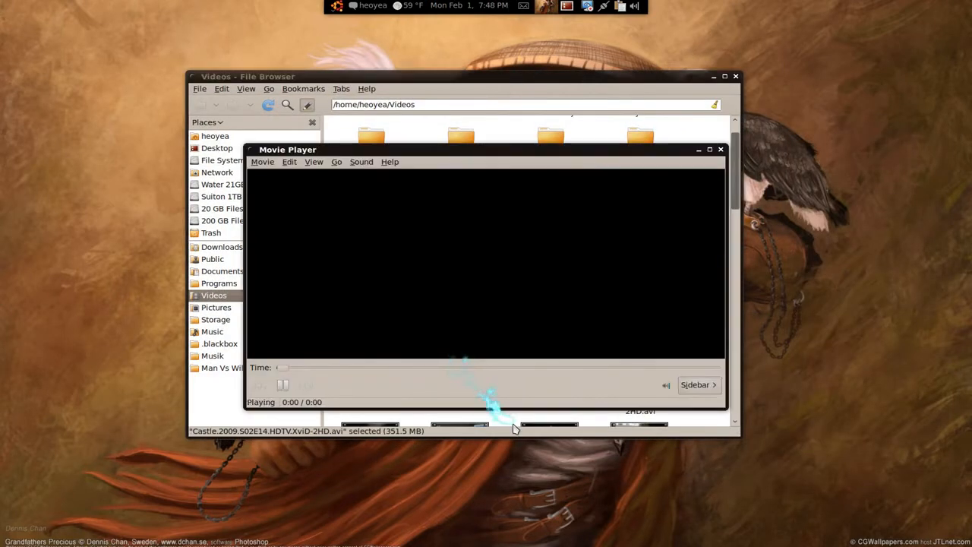
pyautogui.click(719, 148)
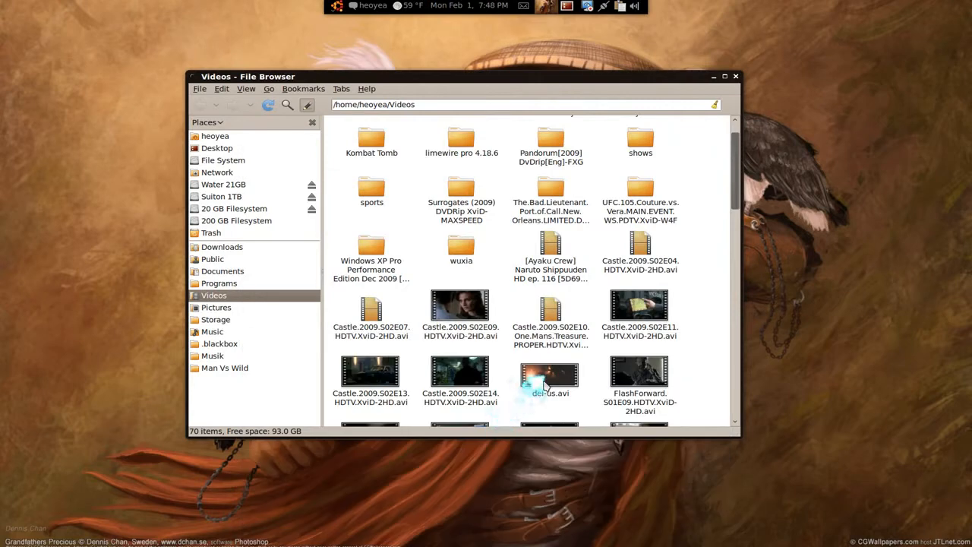
# Play del-us.avi, a wuxia video and The.Restless.2006.DVDRip.XviD.avi in separate simultaneous player windows
pyautogui.click(549, 376)
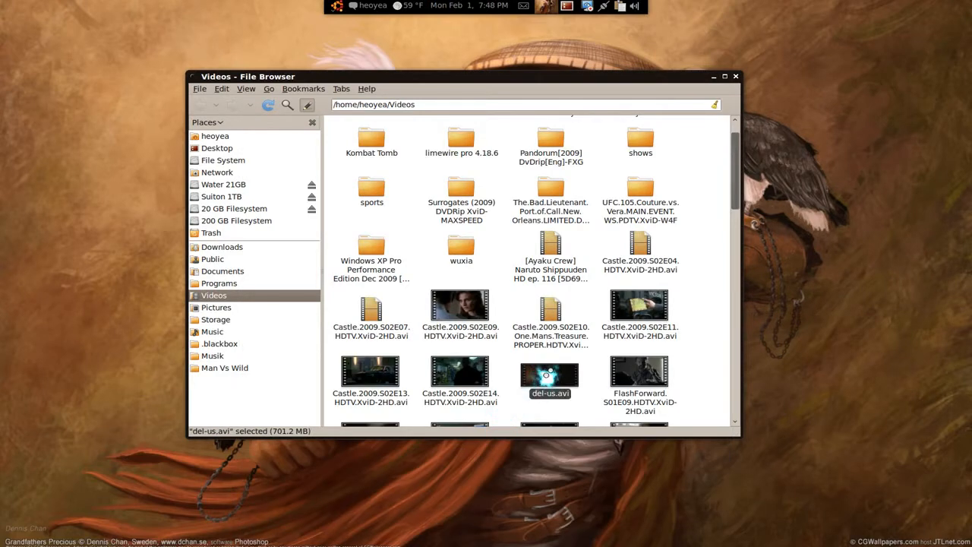
pyautogui.doubleClick(550, 373)
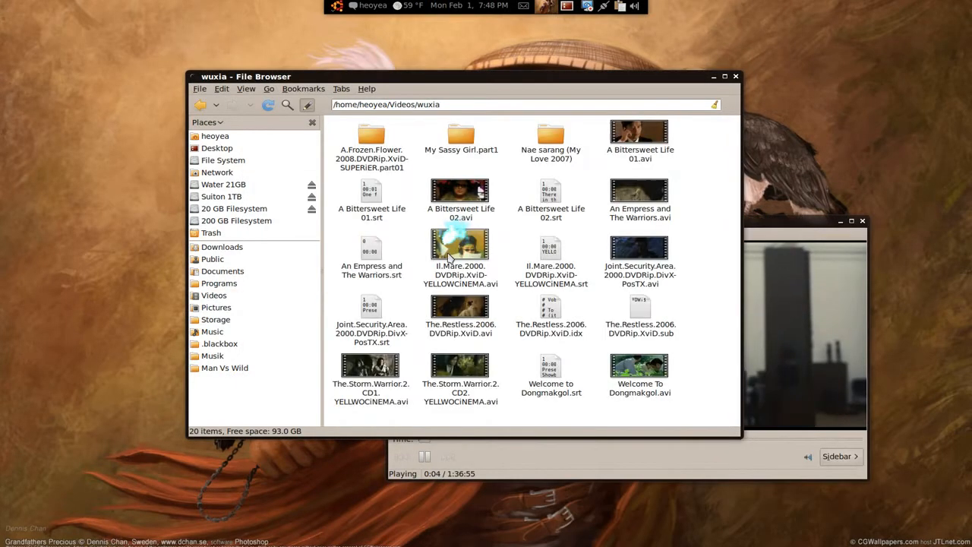
pyautogui.doubleClick(641, 137)
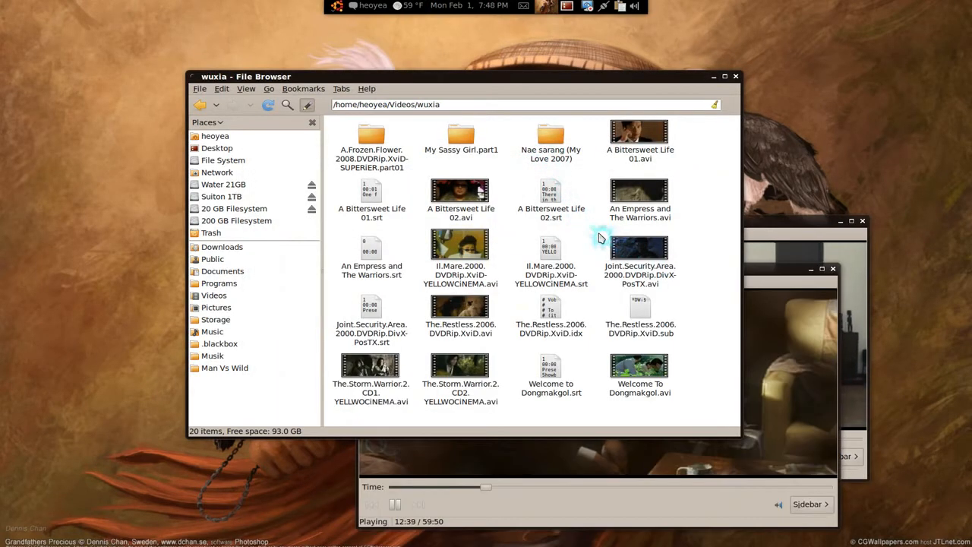
pyautogui.moveTo(489, 317)
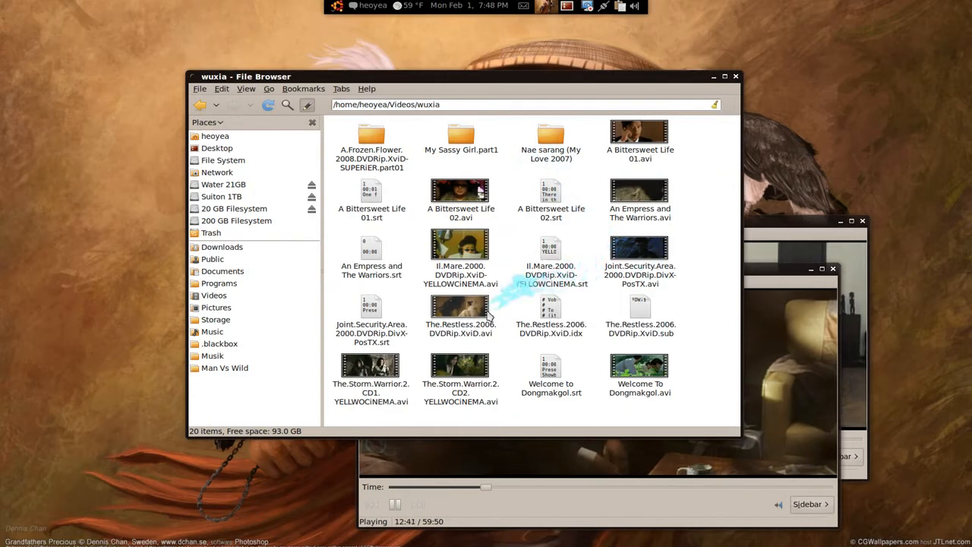
pyautogui.click(460, 306)
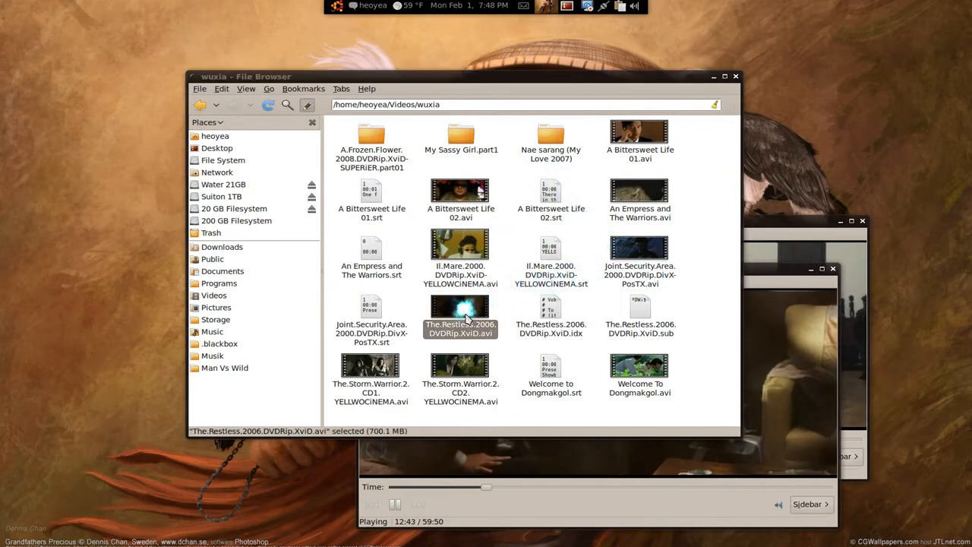
pyautogui.doubleClick(460, 314)
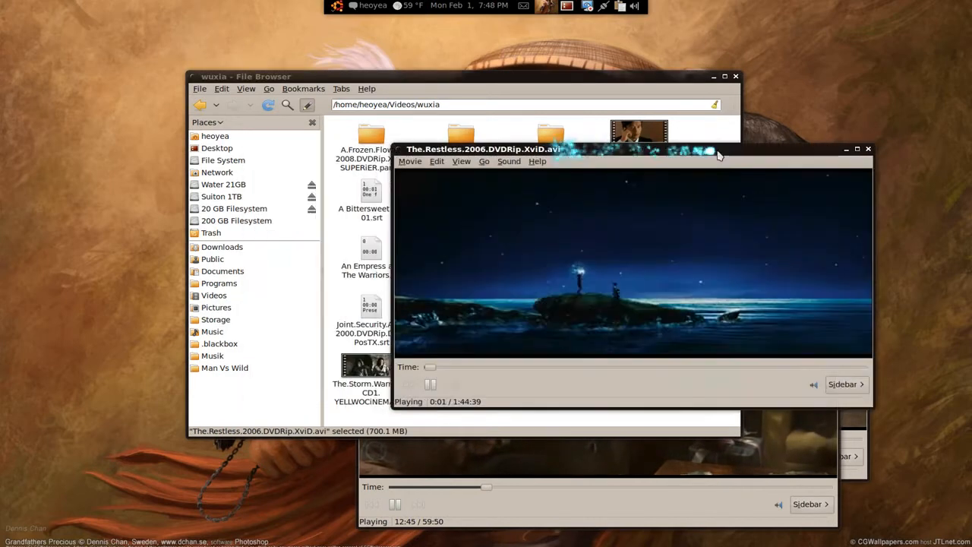